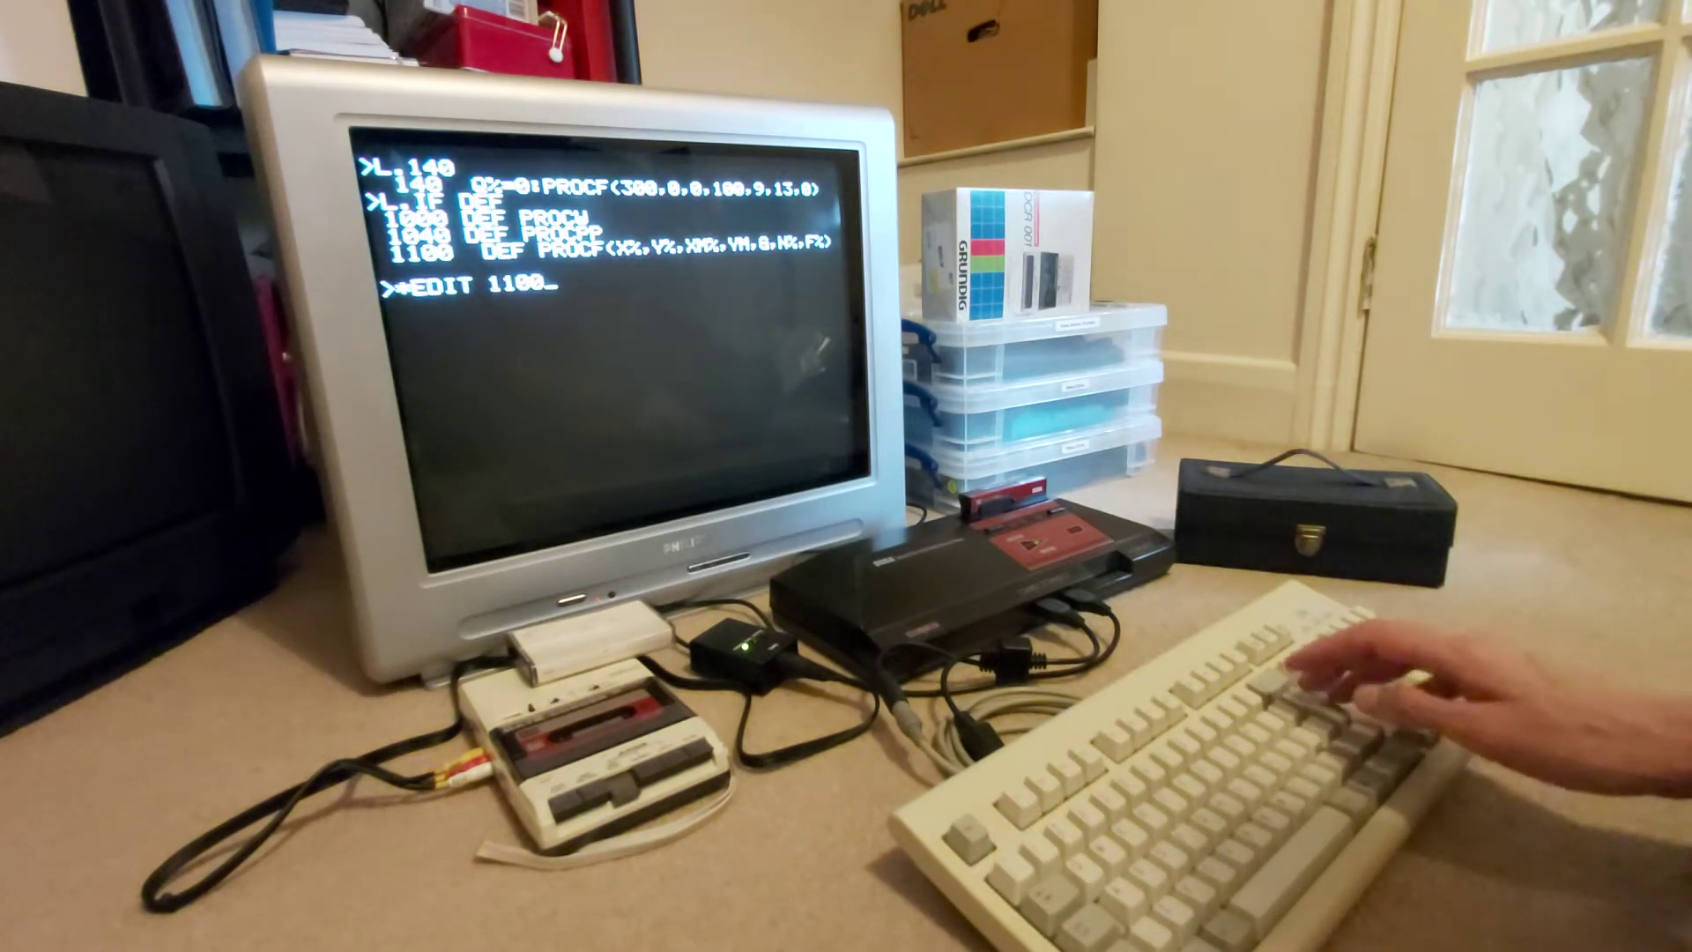
Pull line 1100, the DEF PROCF definition, into the edit buffer with EDIT 1100
{"action": "key", "text": "Return"}
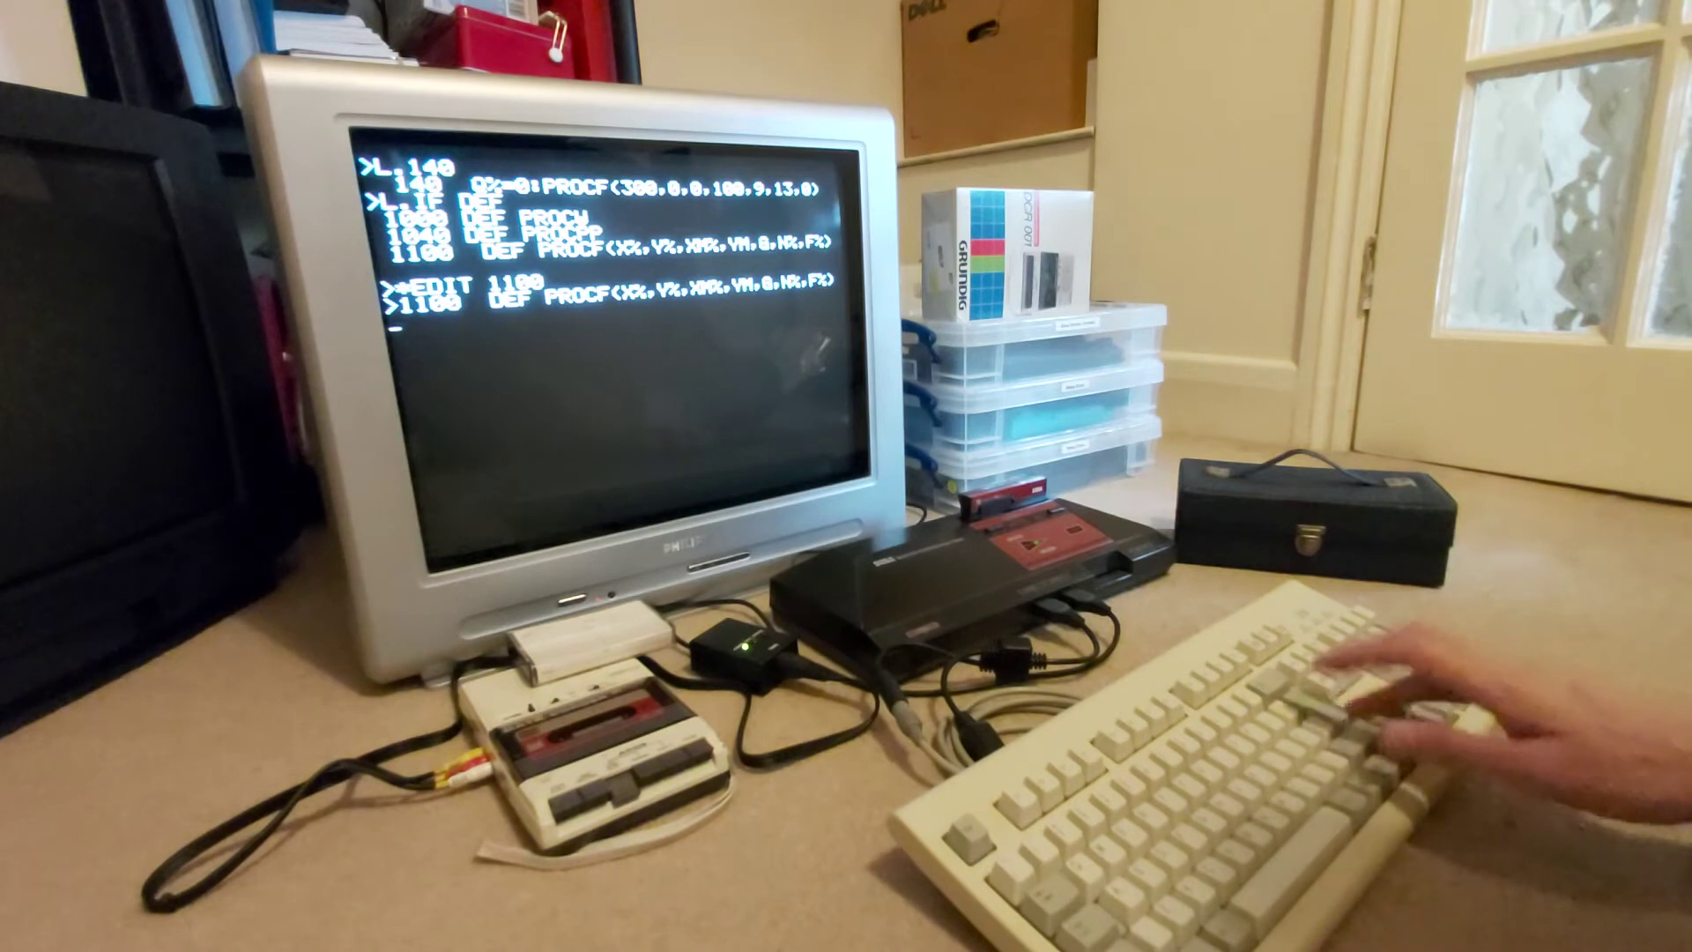